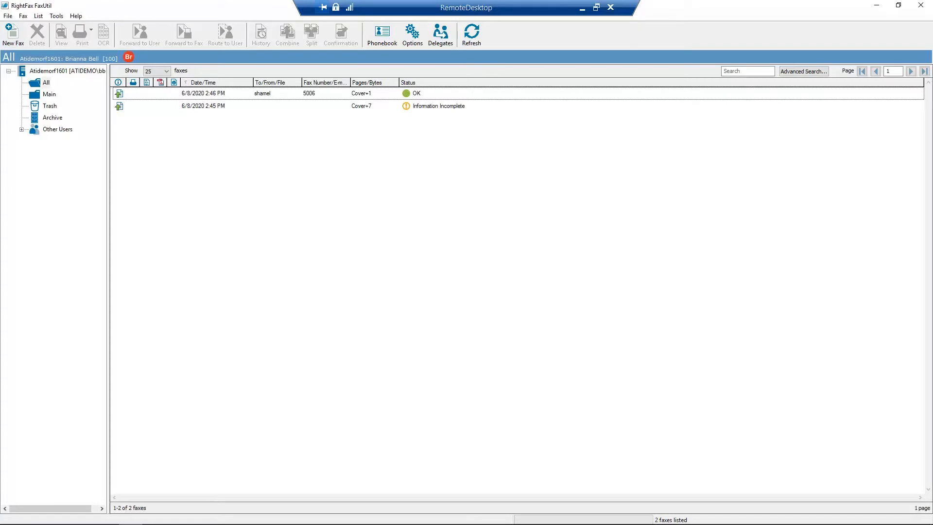
# Open the Phonebook from the toolbar to view fax recipients
pyautogui.click(381, 35)
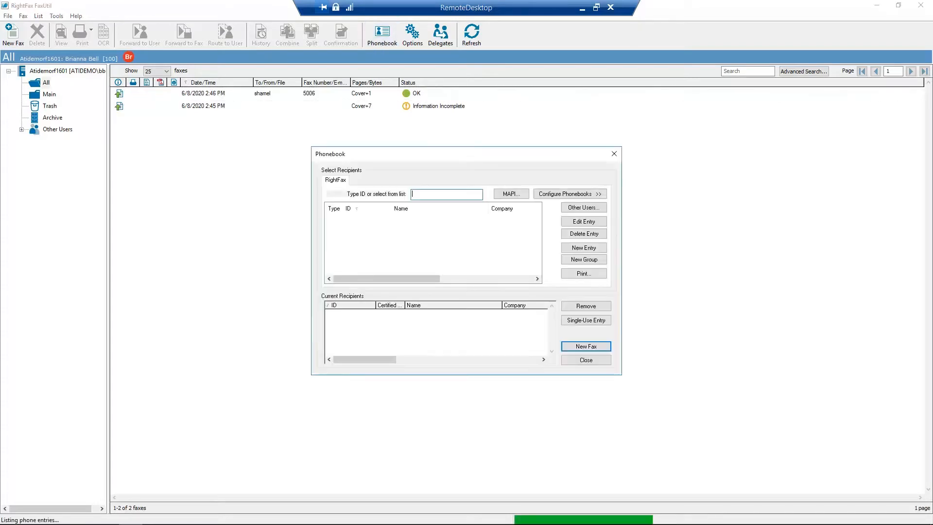
pyautogui.click(583, 247)
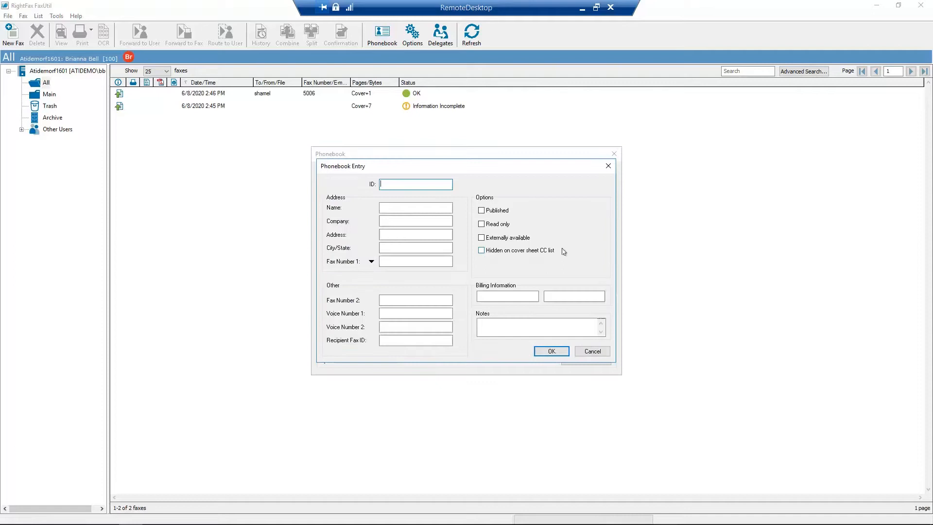
pyautogui.moveTo(570, 252)
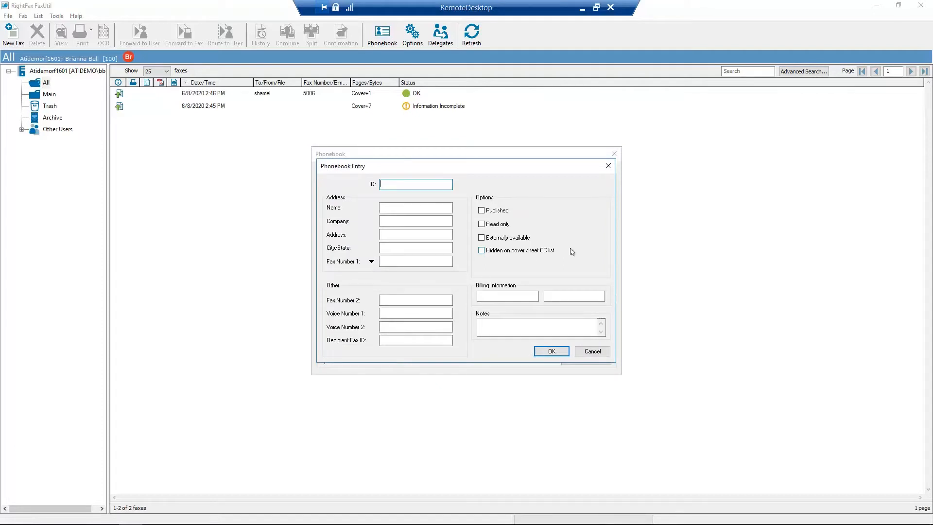
pyautogui.write('PHONEBOOKENTRY')
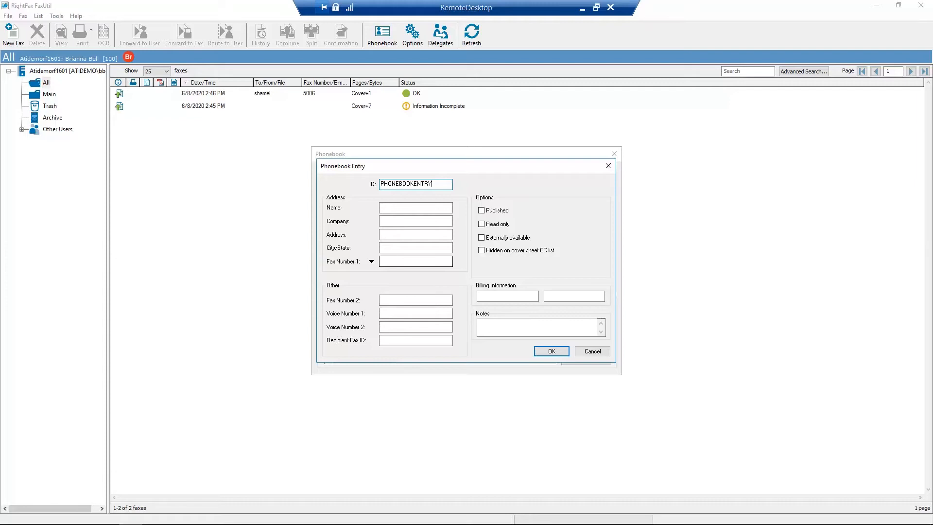
pyautogui.write('5552121212')
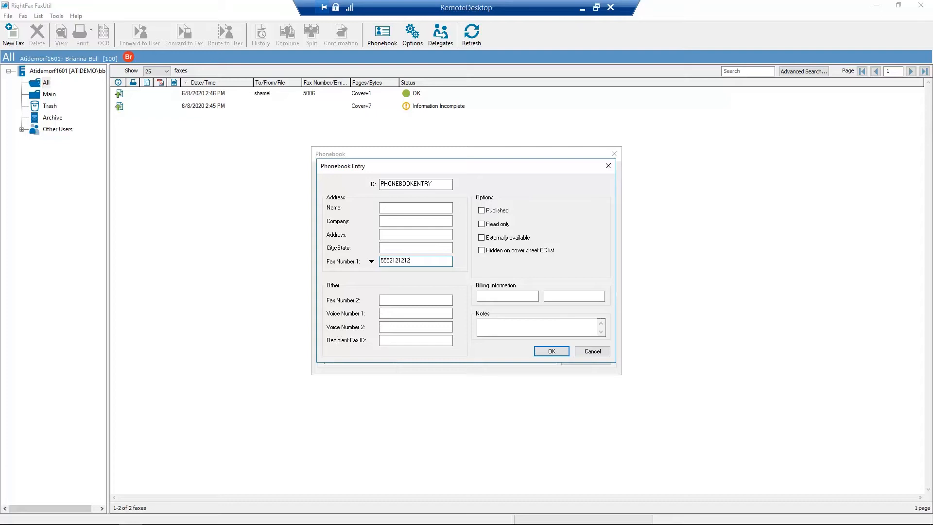
pyautogui.click(482, 210)
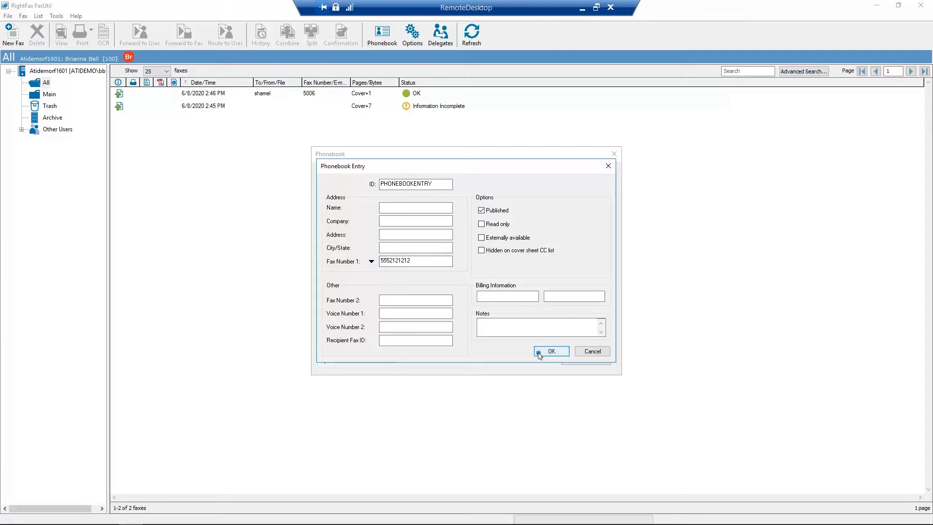
pyautogui.click(549, 351)
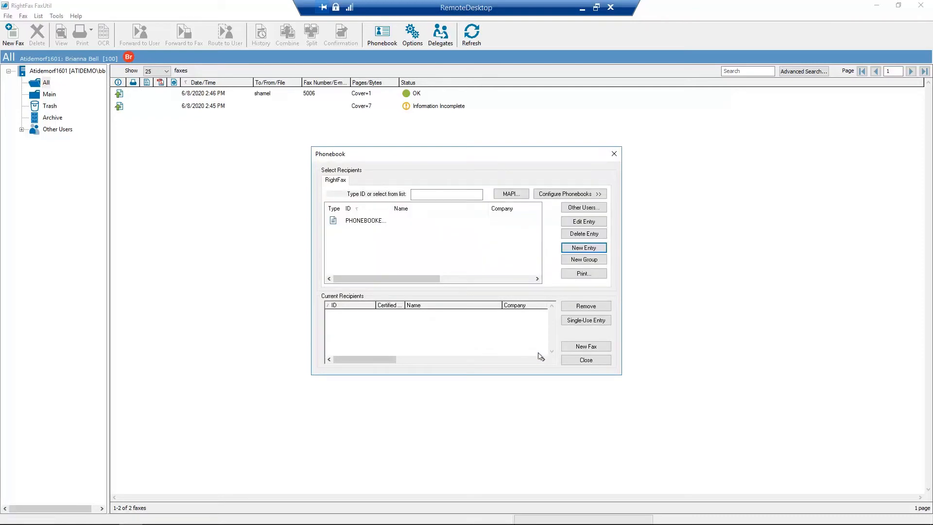
# Start a new fax and pick PHONEBOOKENTRY from the phonebook as its recipient
pyautogui.click(585, 345)
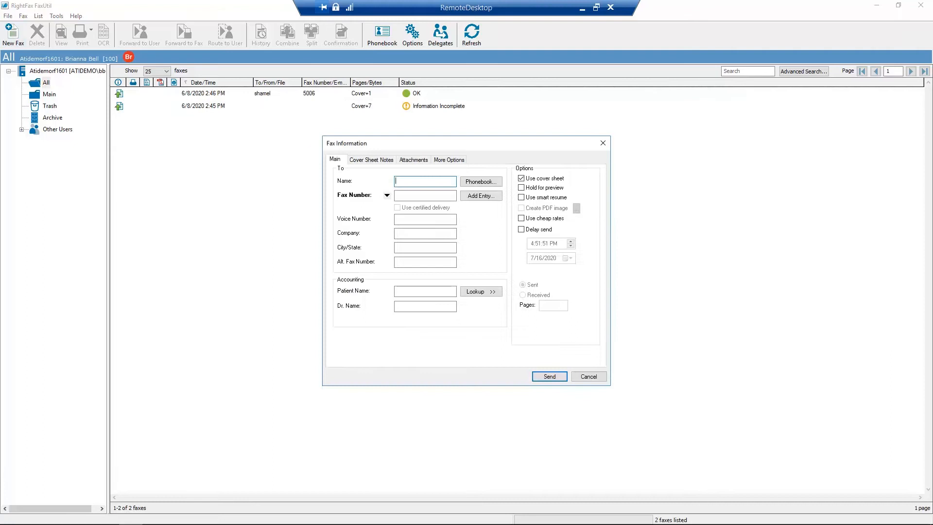
pyautogui.click(480, 181)
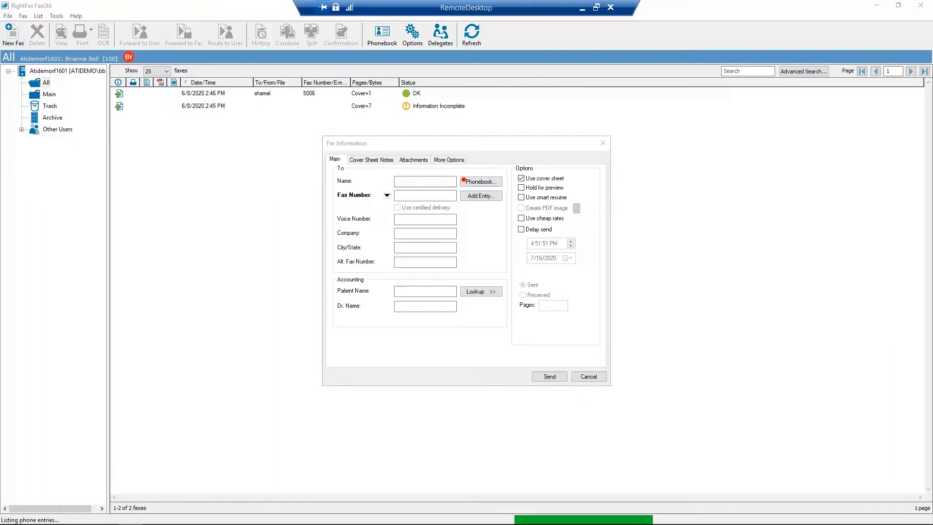
pyautogui.click(480, 181)
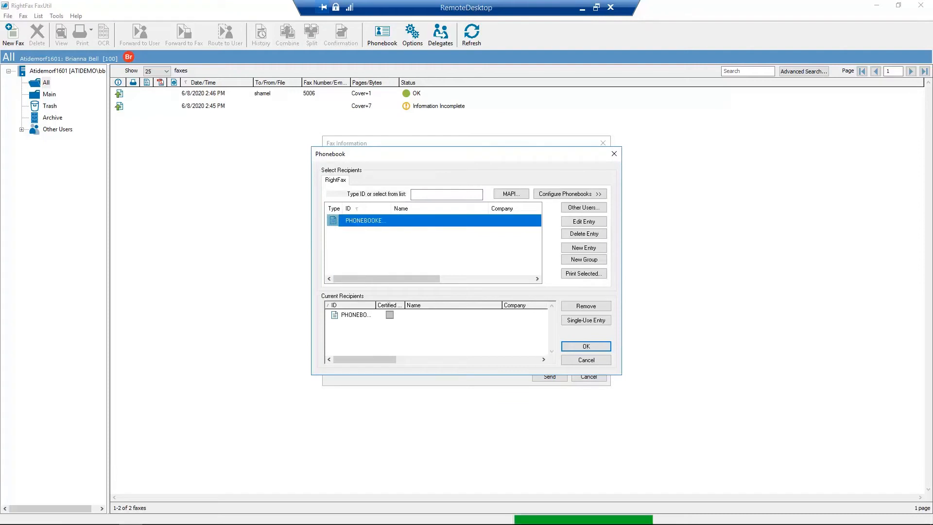
pyautogui.click(584, 346)
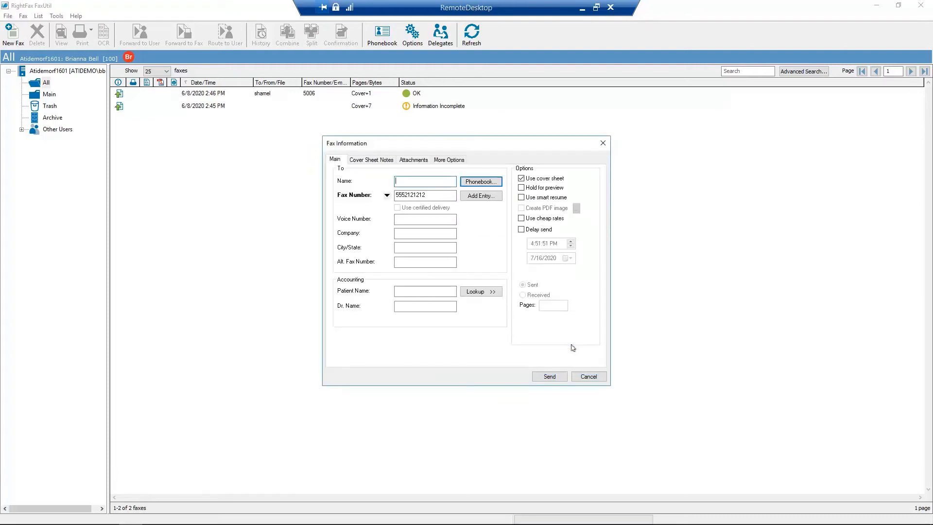